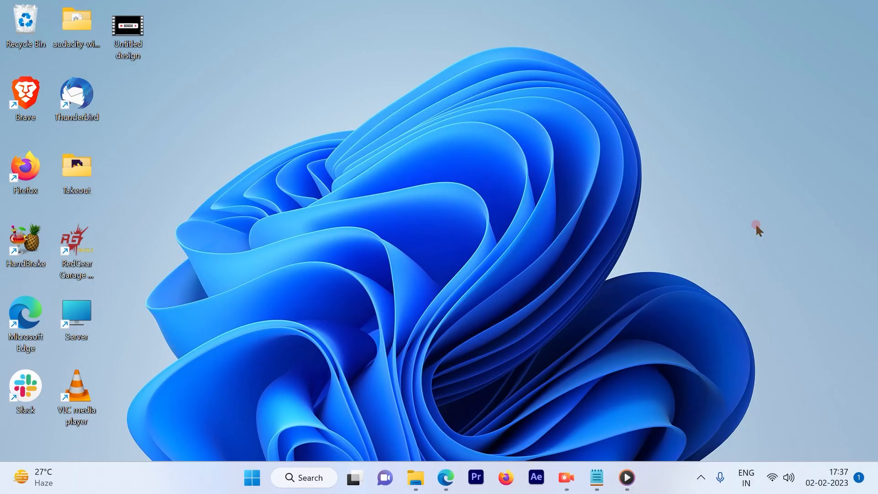
mouse_move(445, 478)
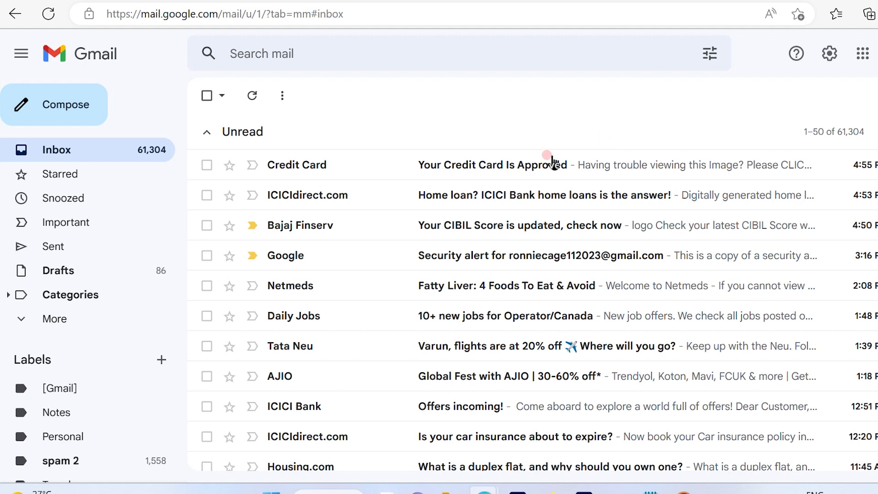
- Search Gmail for messages matching older_than:1y
left_click(261, 53)
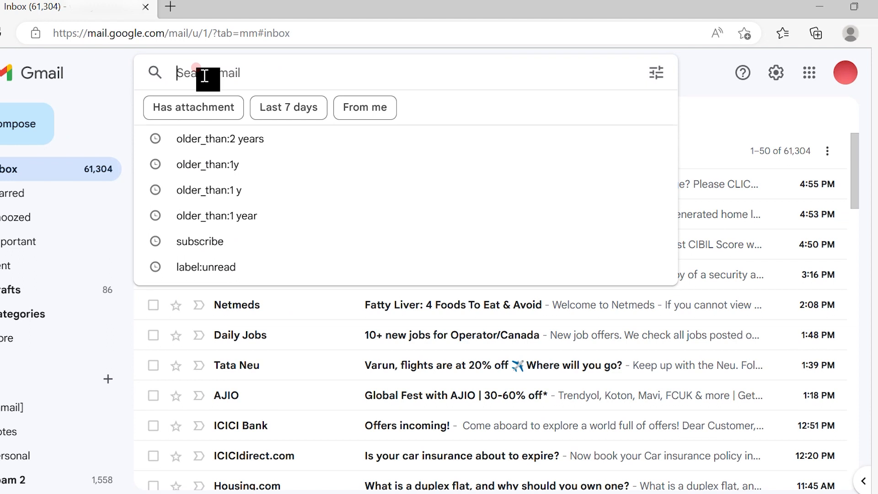
type("older_than1")
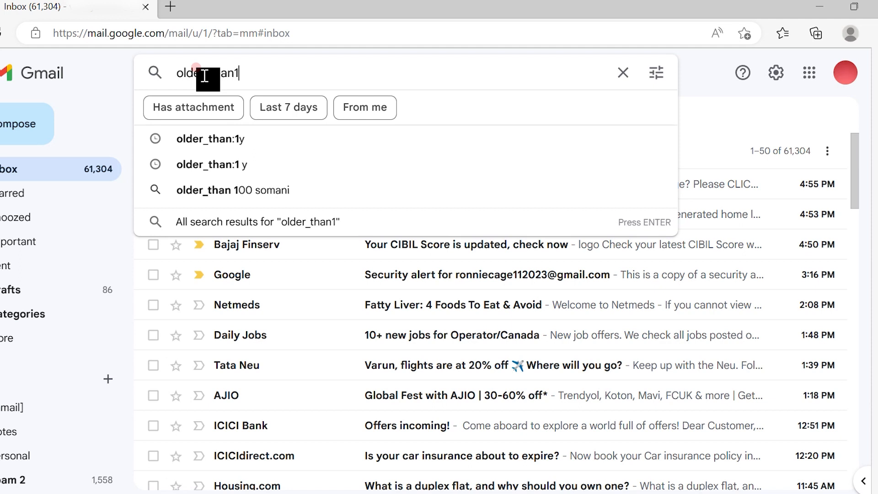
type("y")
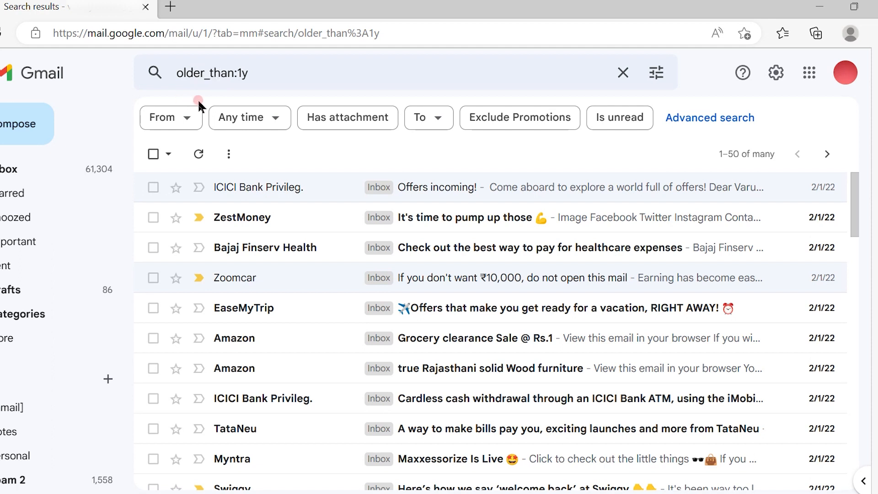
mouse_move(246, 99)
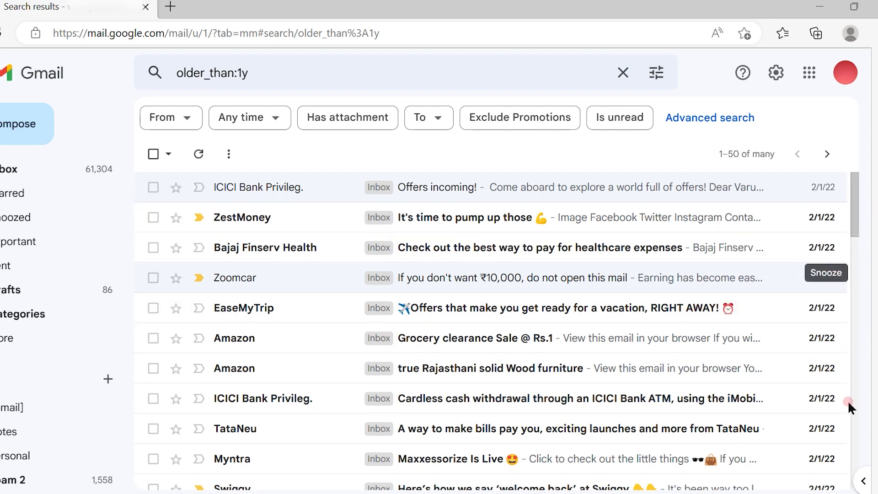
- Change the search query from older_than:1y to older_than:7d
left_click(235, 73)
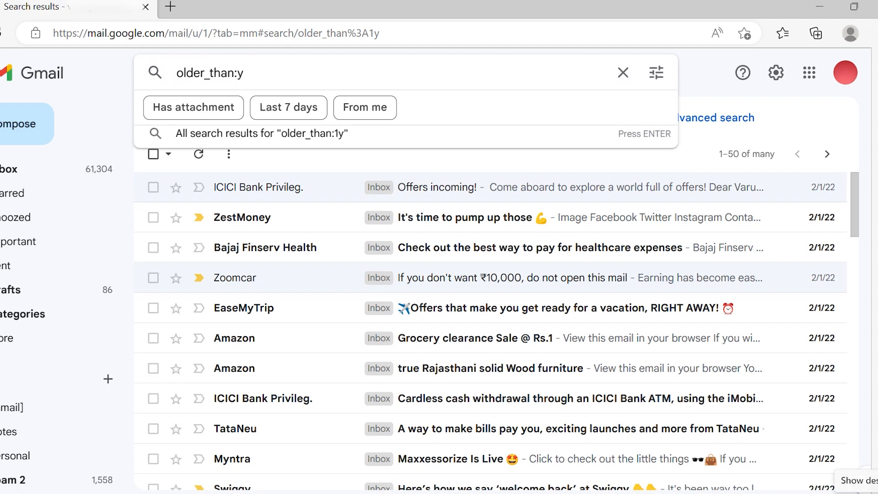
type("6")
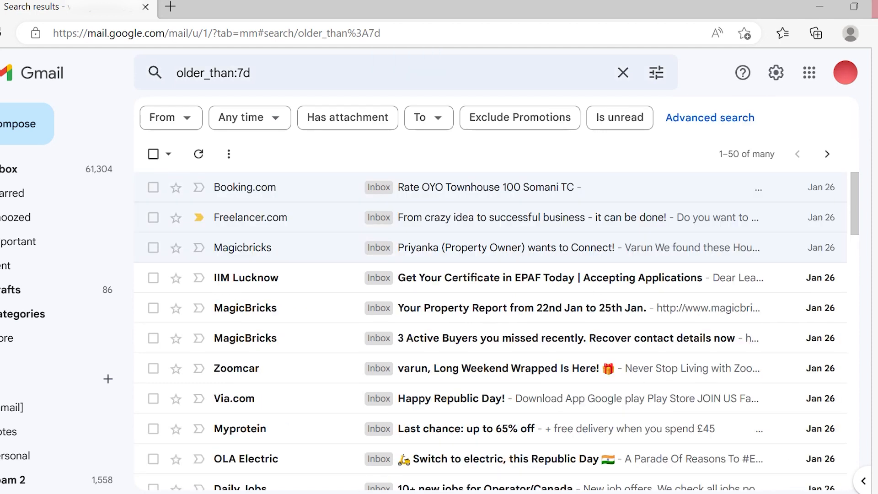
scroll("down", 3)
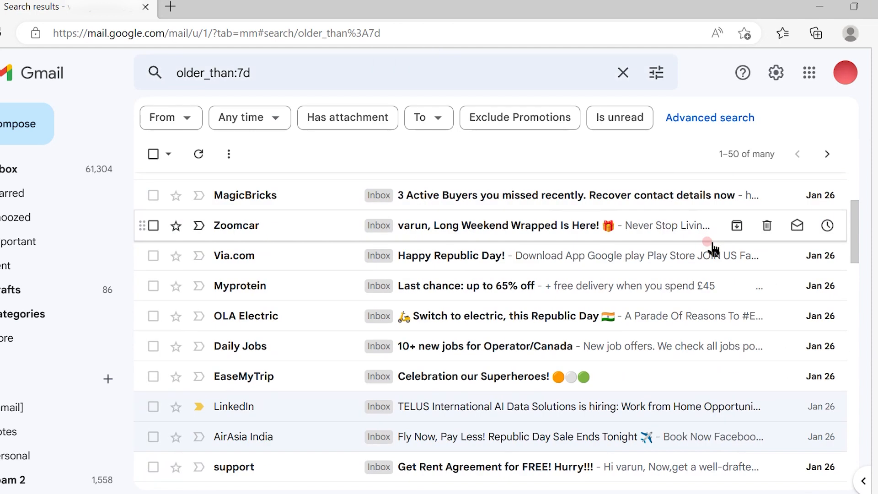
scroll("up", 3)
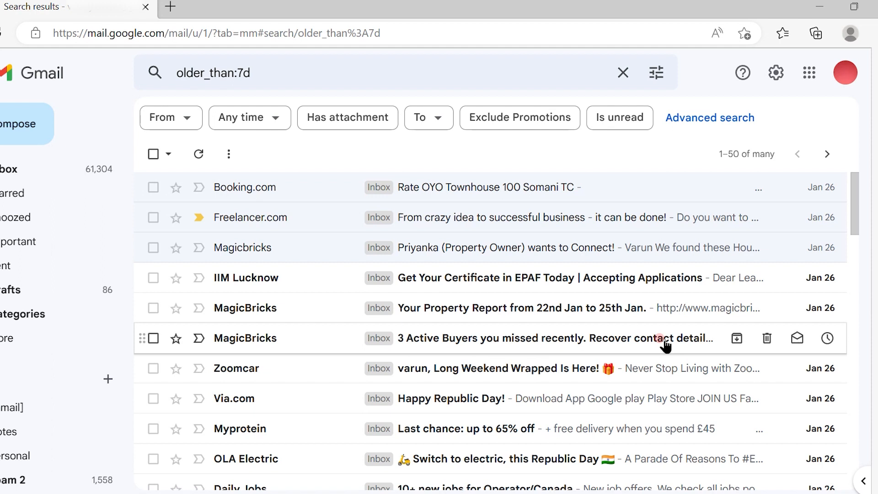
left_click(225, 73)
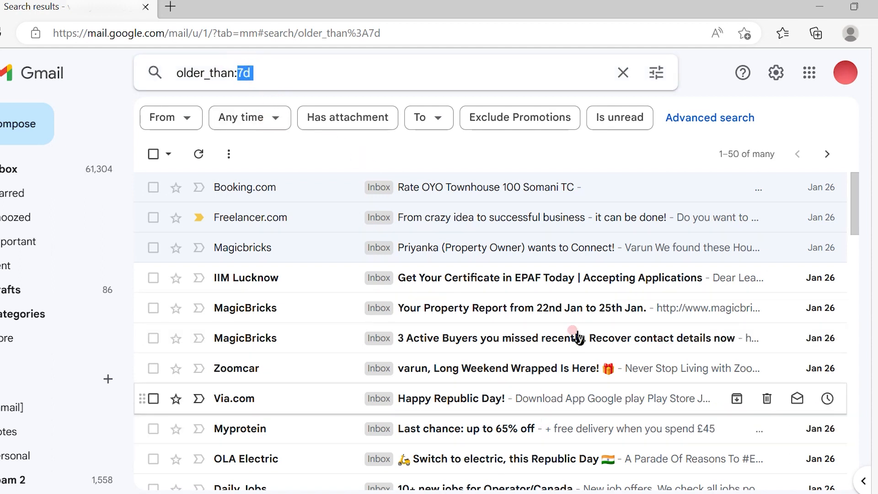
mouse_move(434, 372)
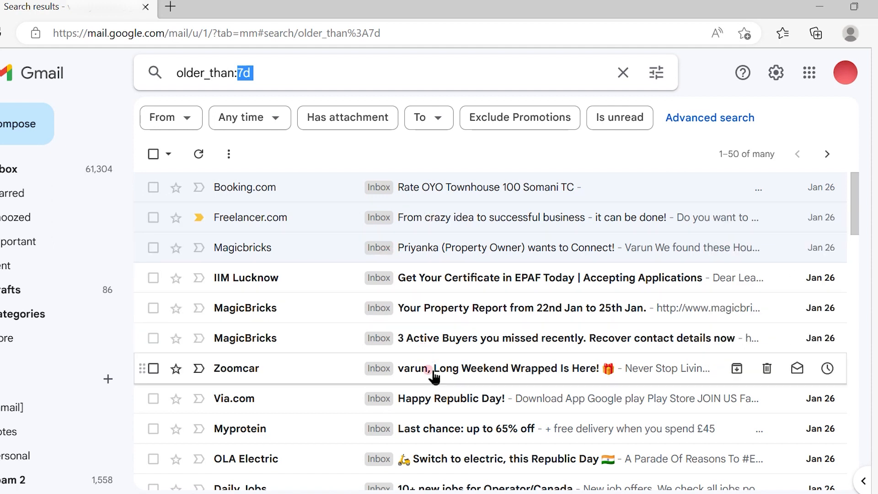